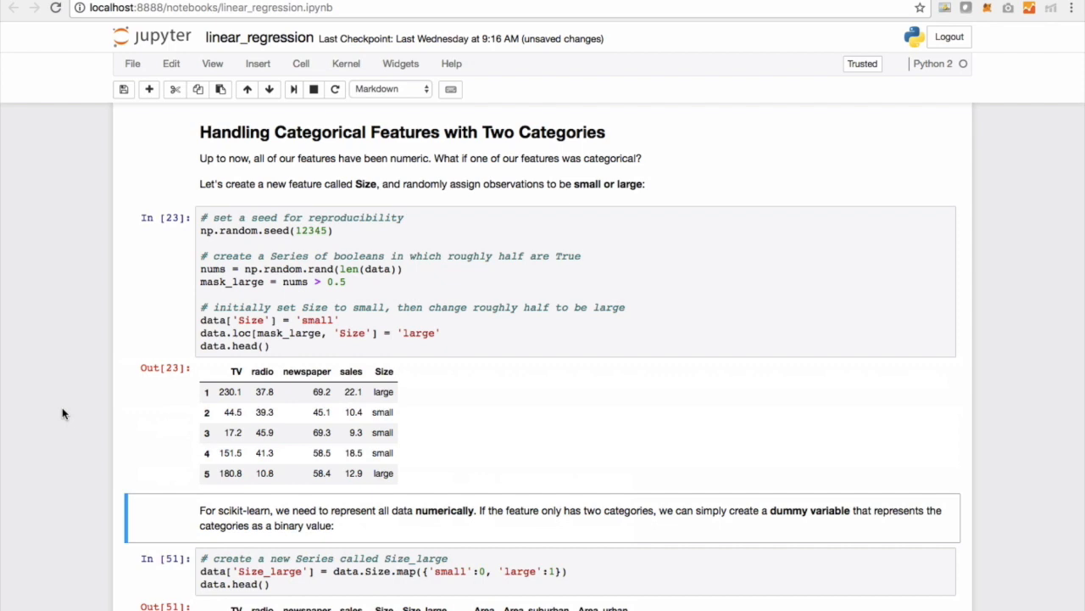
scroll("down", 3)
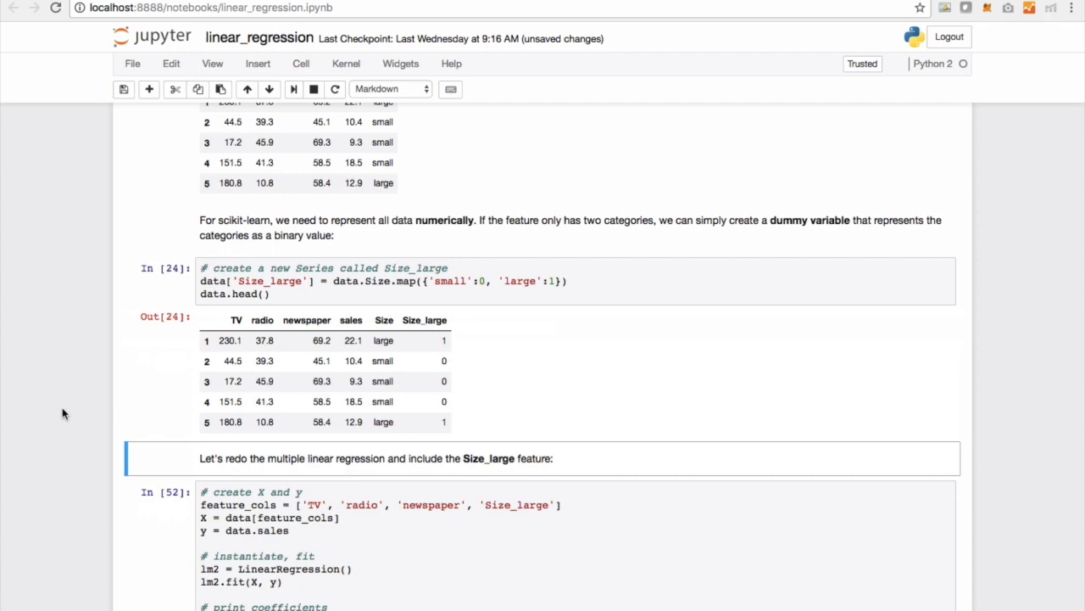
scroll("down", 3)
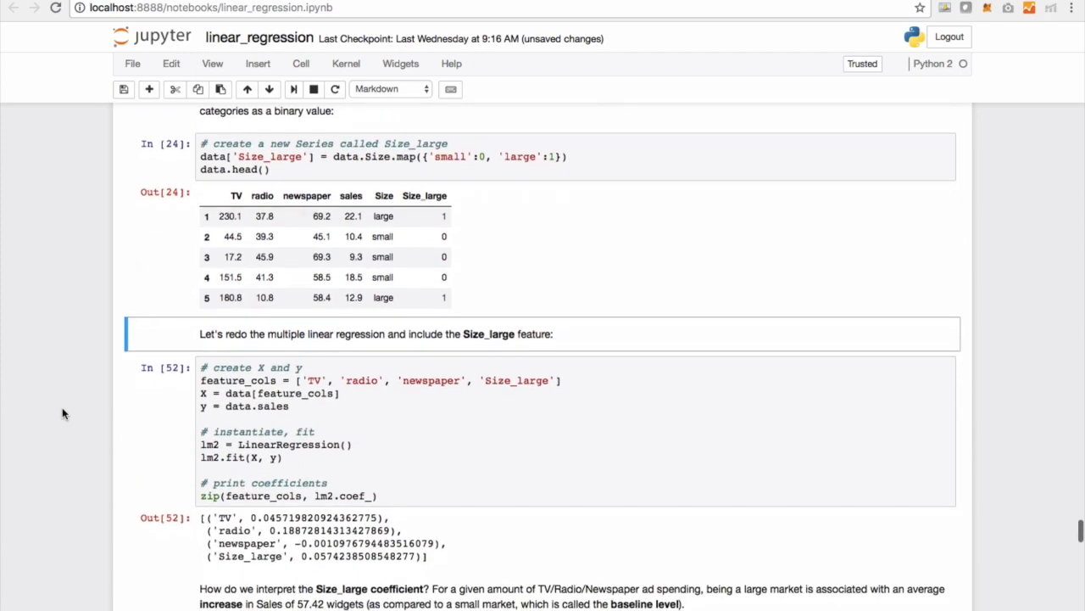
scroll("down", 3)
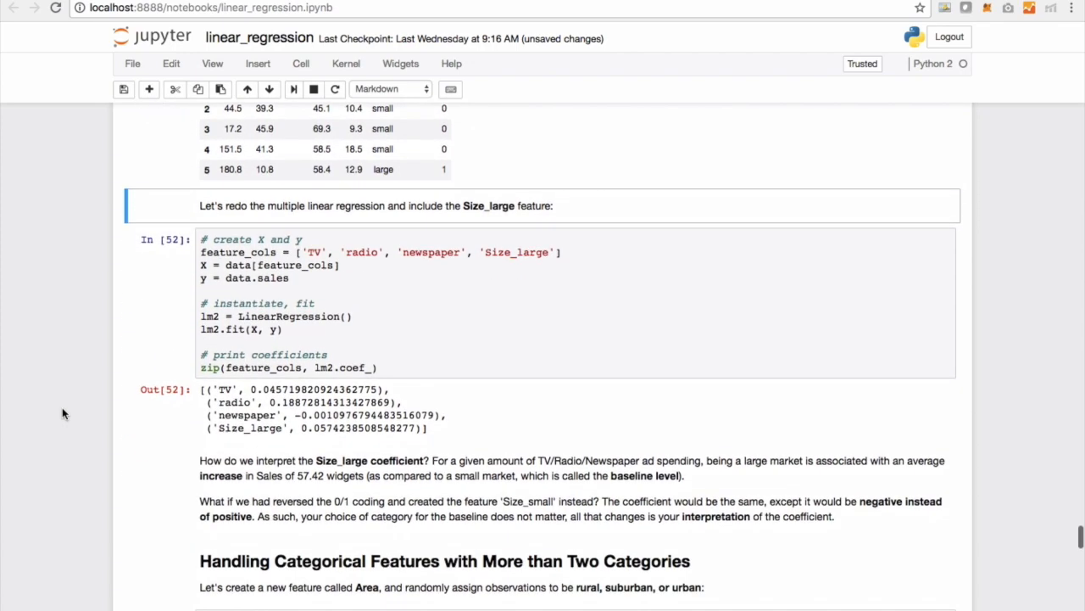
scroll("down", 3)
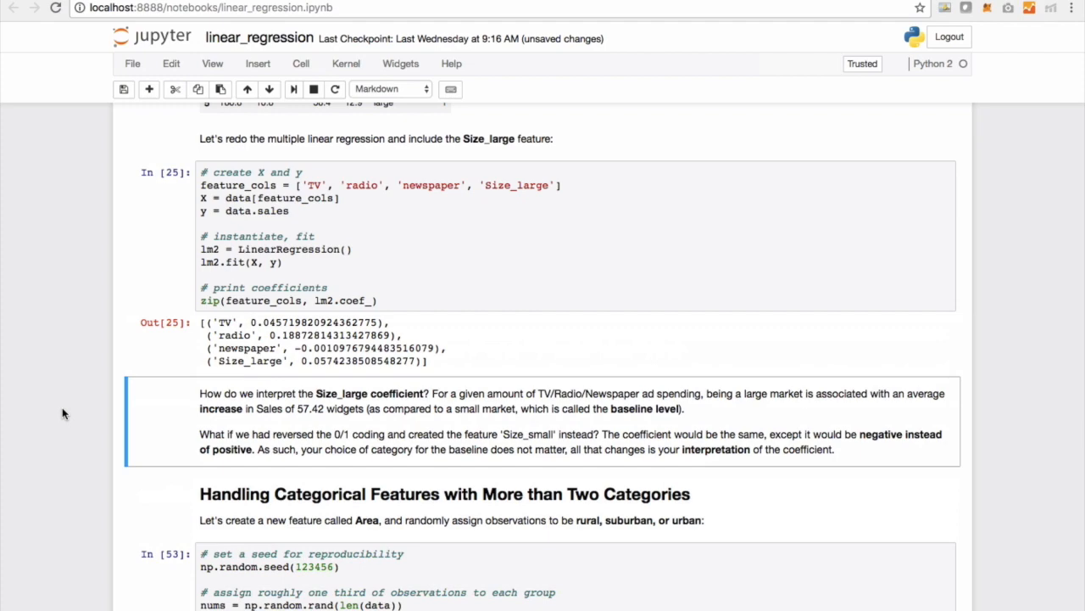
scroll("down", 3)
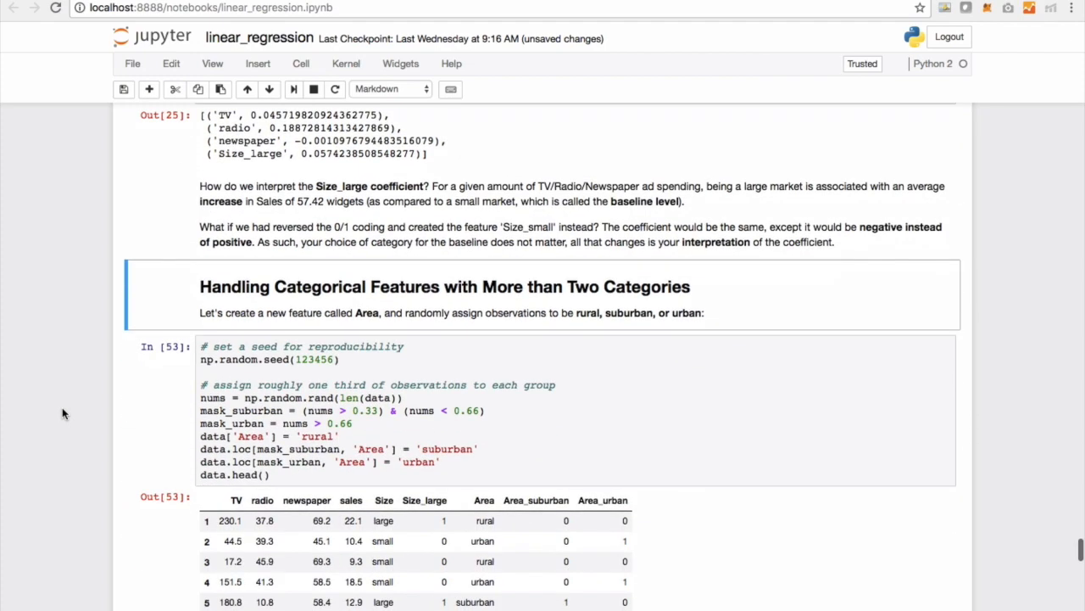
scroll("down", 3)
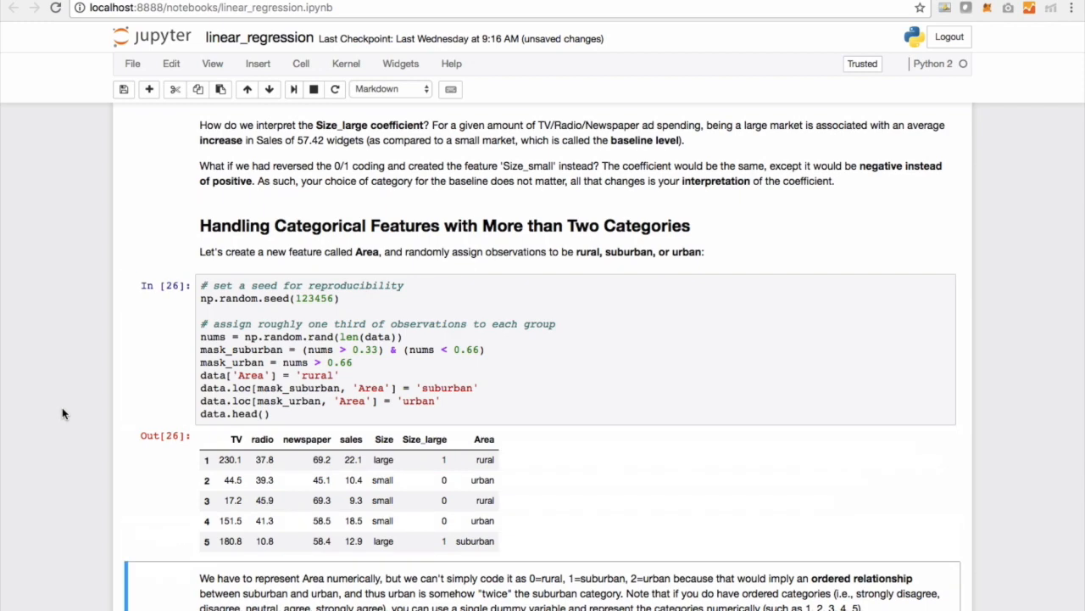
scroll("down", 3)
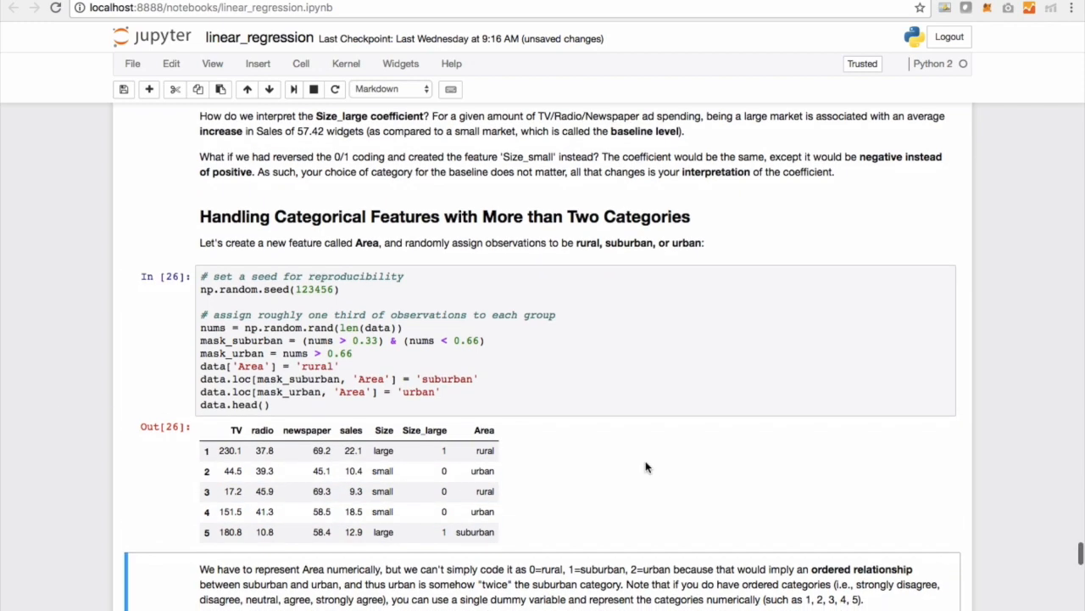
scroll("down", 3)
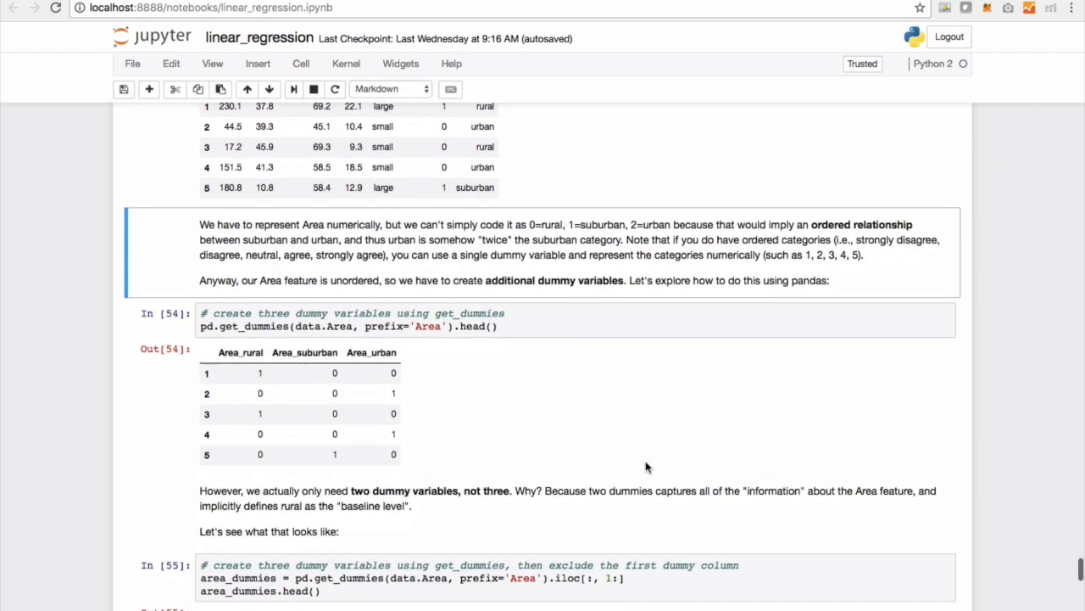
scroll("down", 3)
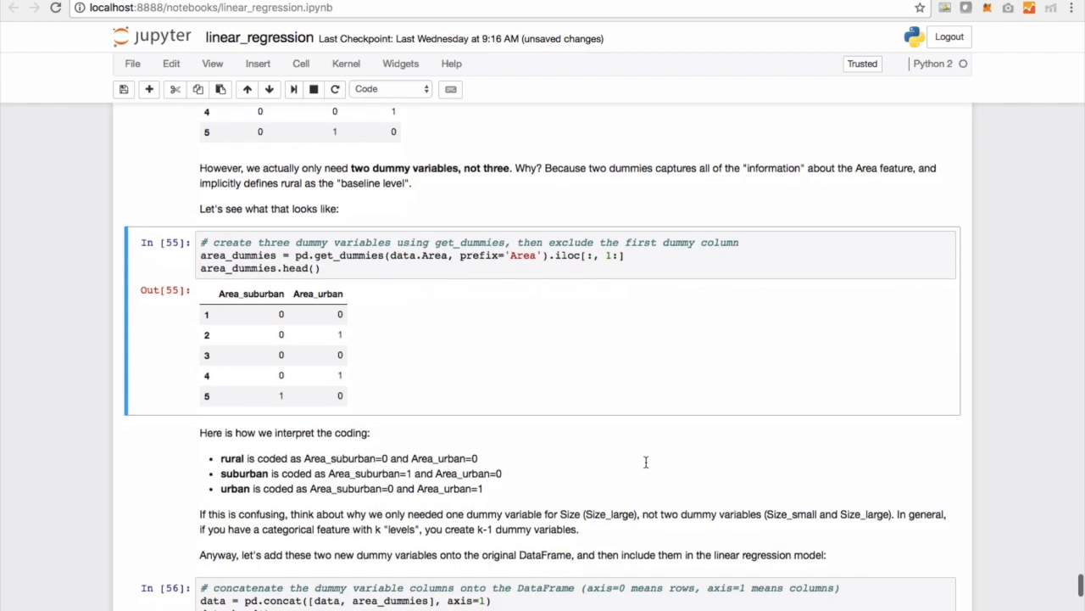
mouse_move(648, 467)
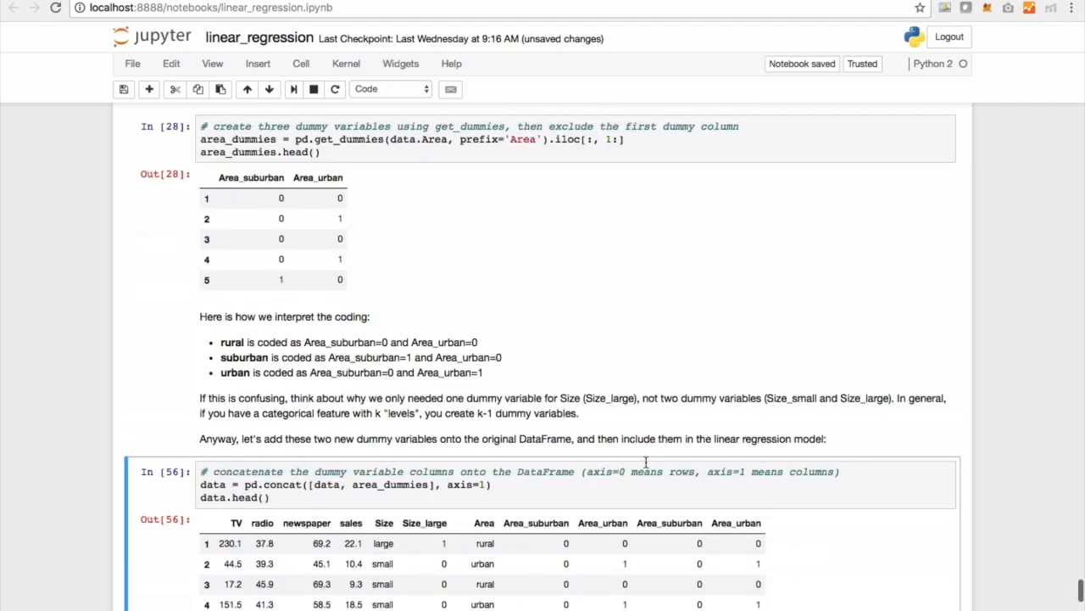
scroll("up", 3)
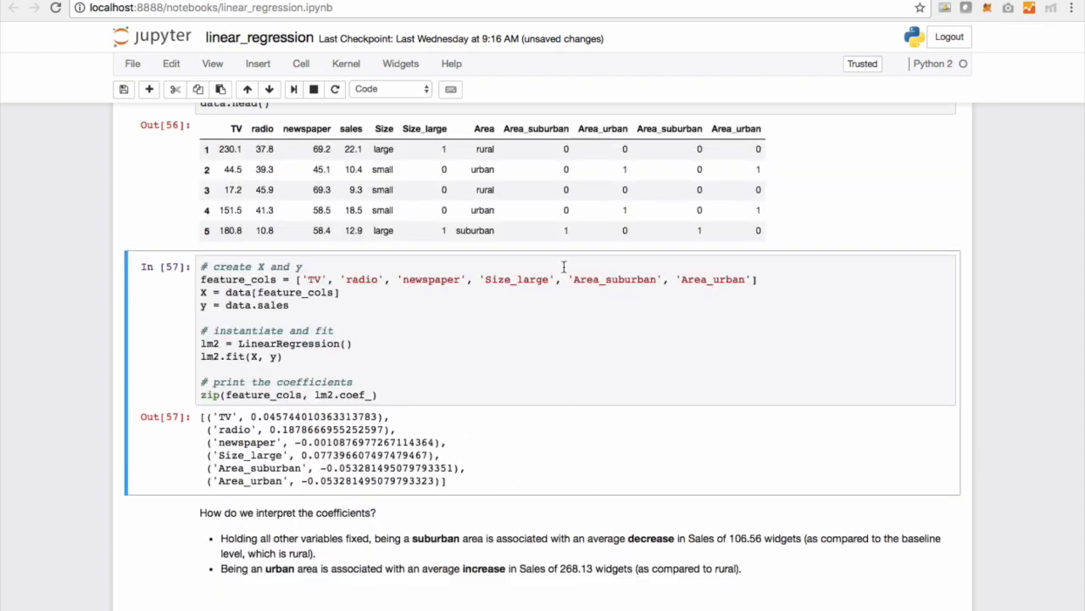
scroll("down", 3)
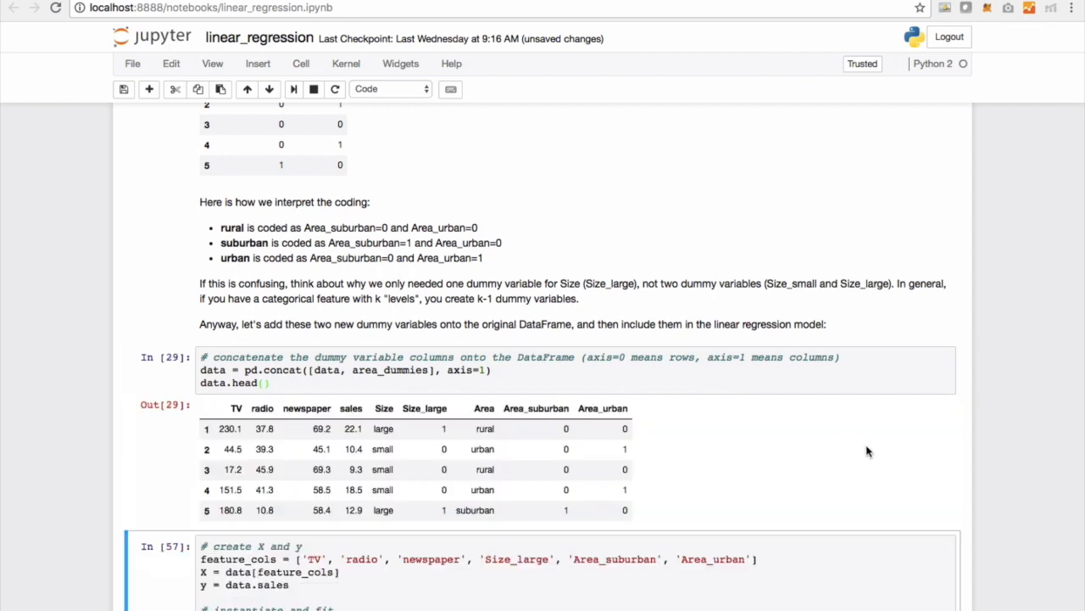
scroll("down", 3)
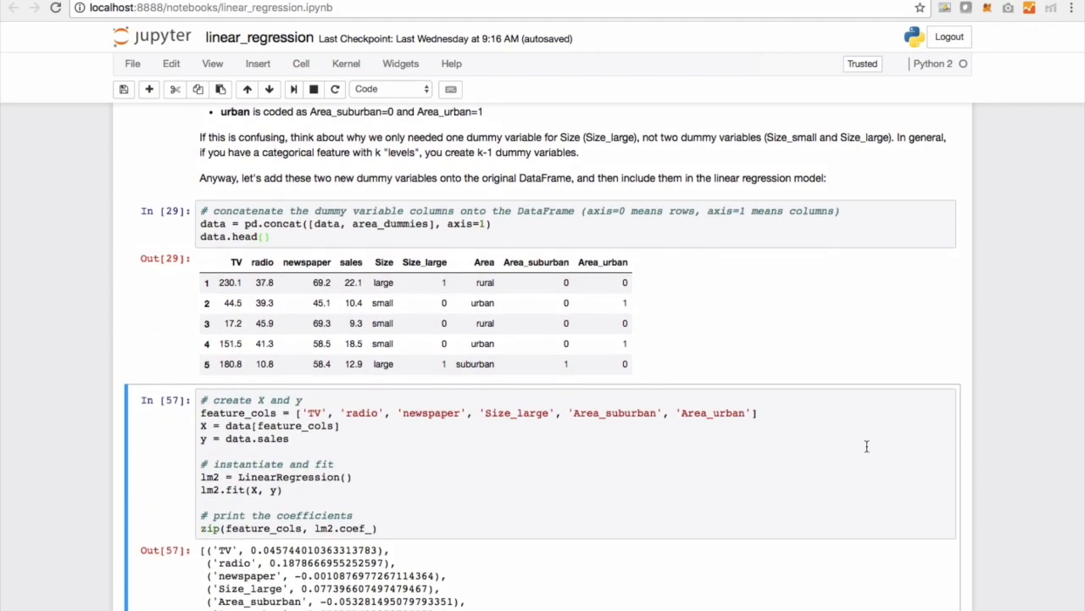
scroll("down", 3)
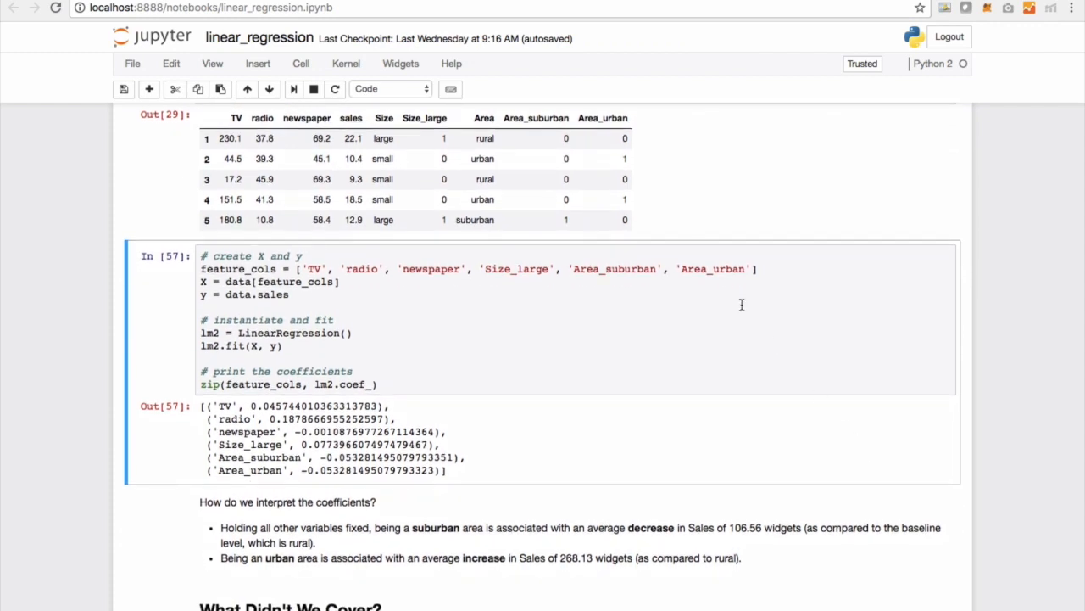
mouse_move(741, 309)
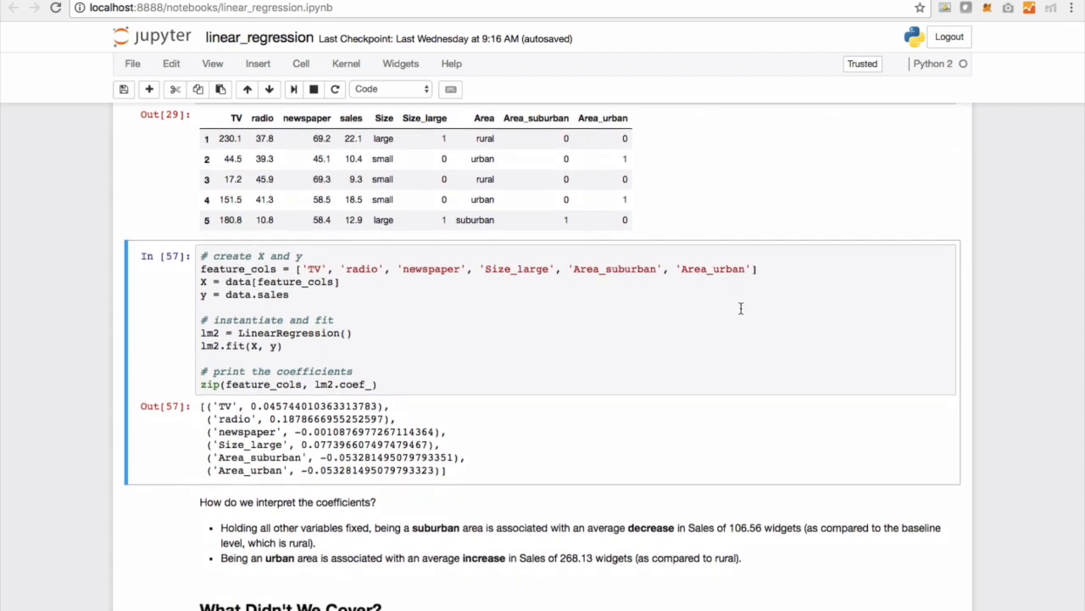